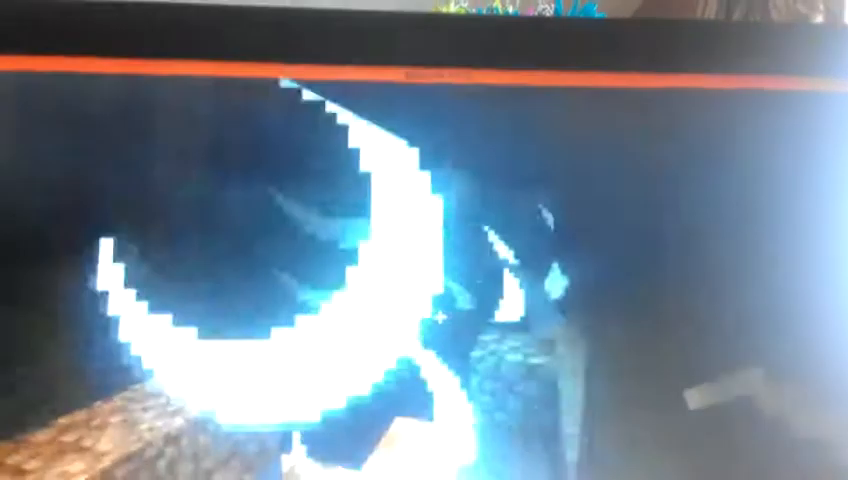
# - Open the inventory while swimming through the dark underwater cave toward the torch
pyautogui.press('e')
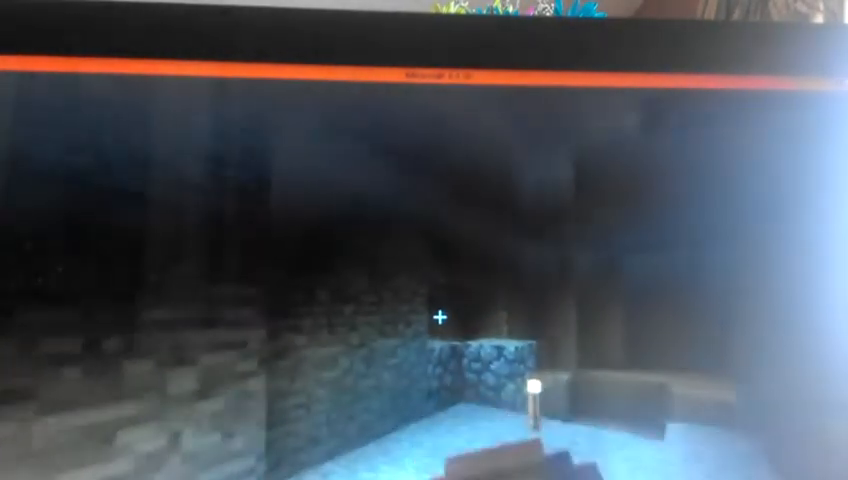
pyautogui.moveTo(424, 320)
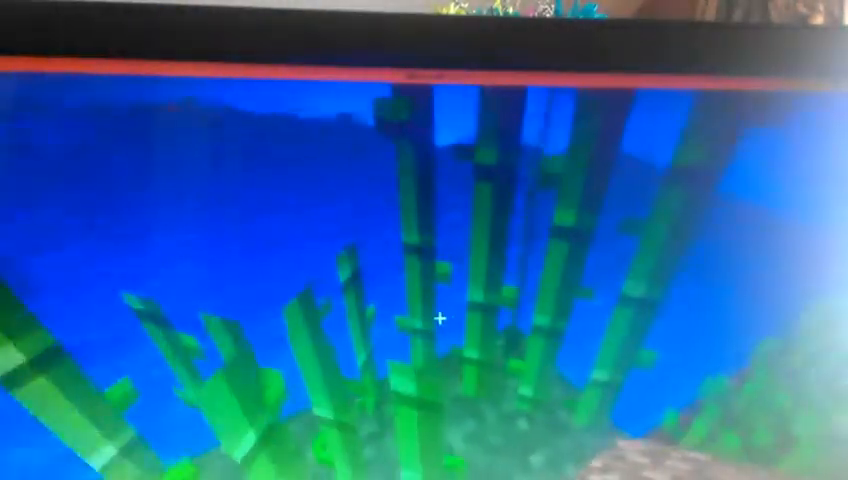
pyautogui.moveTo(424, 320)
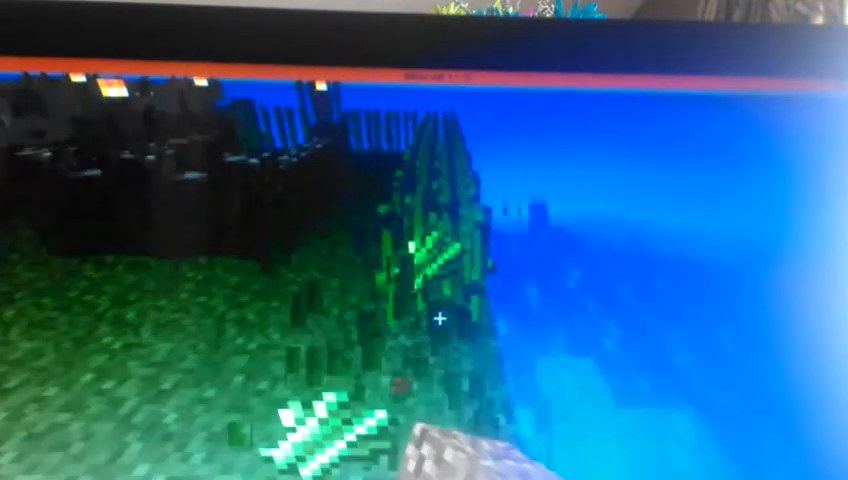
pyautogui.moveTo(424, 318)
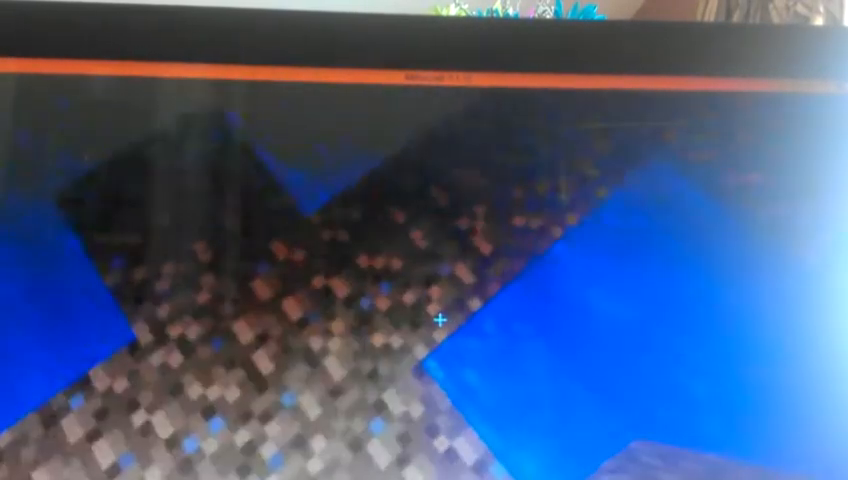
# - Open the inventory after crossing the gravel seabed to the stone-brick base
pyautogui.press('e')
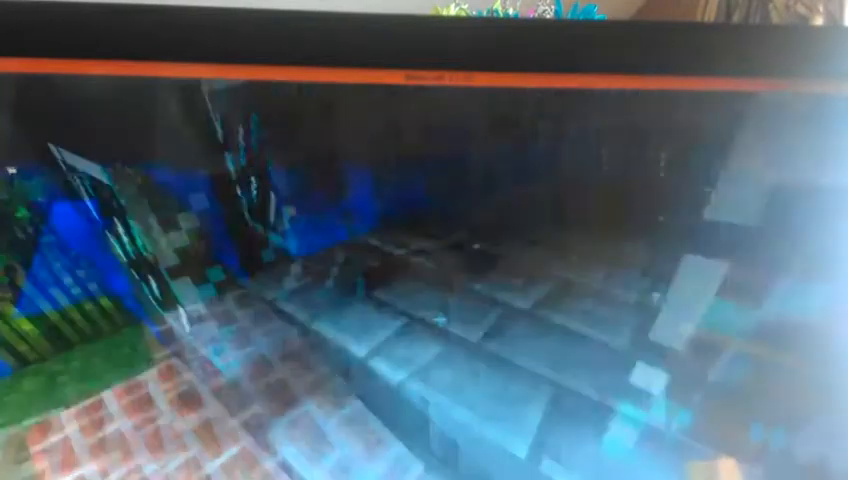
# - Check the inventory, store supplies in the large chest of seeds and crops, then close it
pyautogui.press('e')
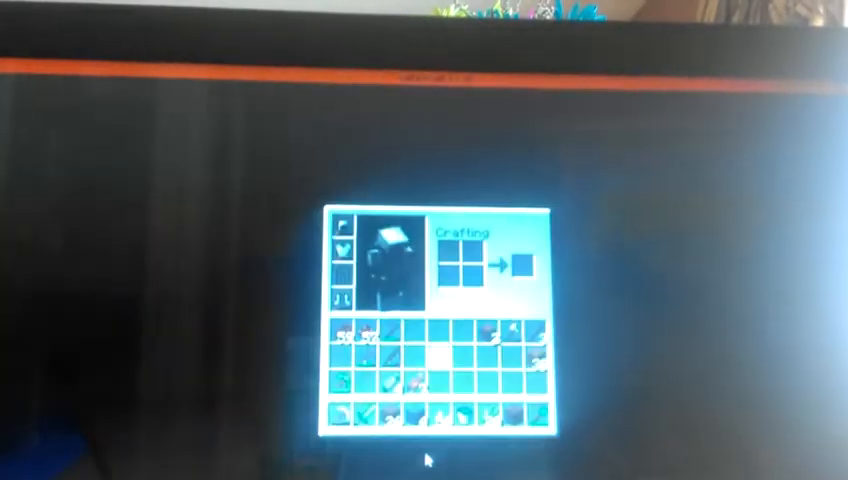
pyautogui.press('Escape')
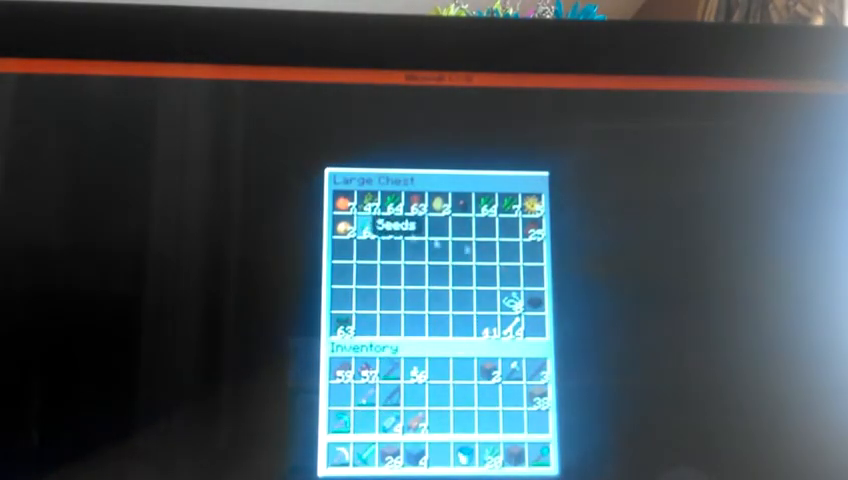
pyautogui.press('Escape')
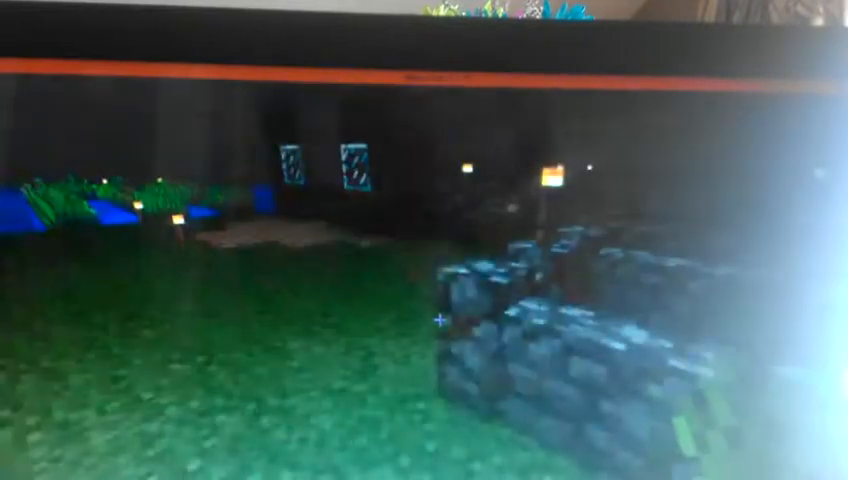
# - Confirm the Water Bucket is carried, then reopen the inventory beside the tree islet
pyautogui.press('e')
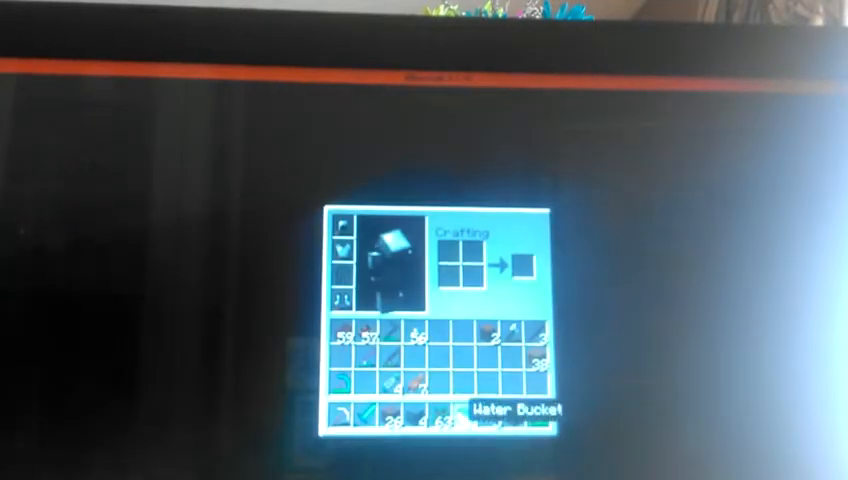
pyautogui.press('Escape')
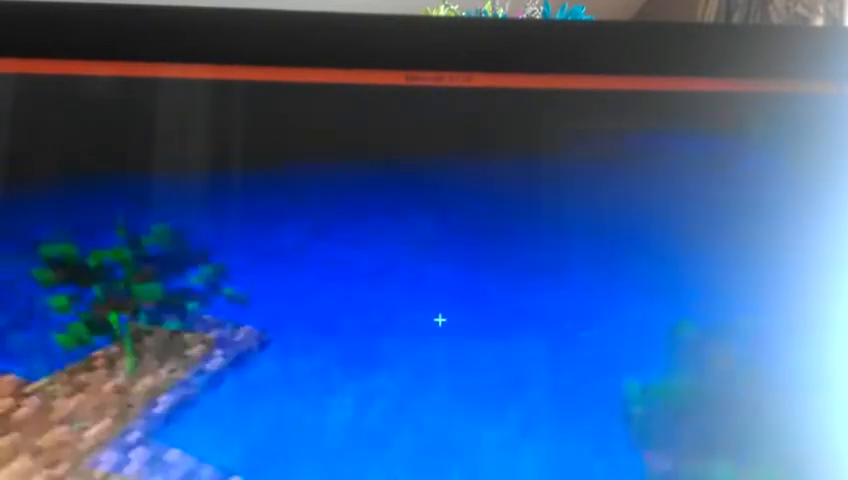
pyautogui.press('e')
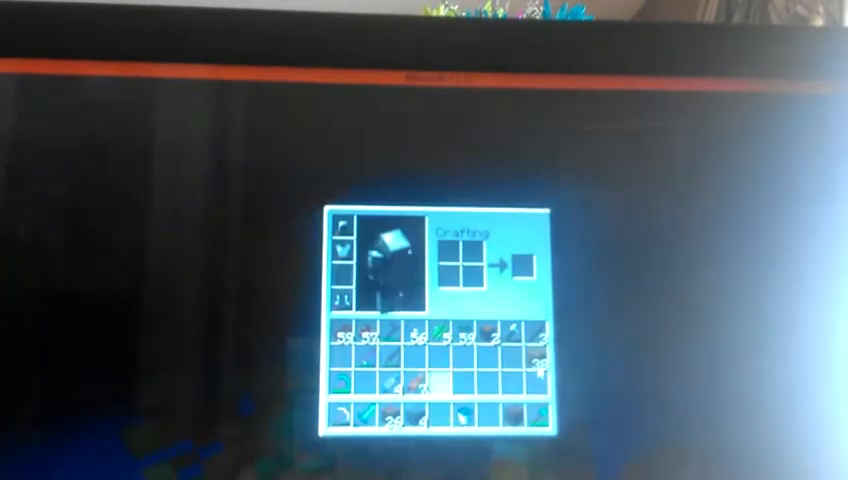
# - Close the inventory and open the fuel-loaded furnace with nothing smelting
pyautogui.press('Escape')
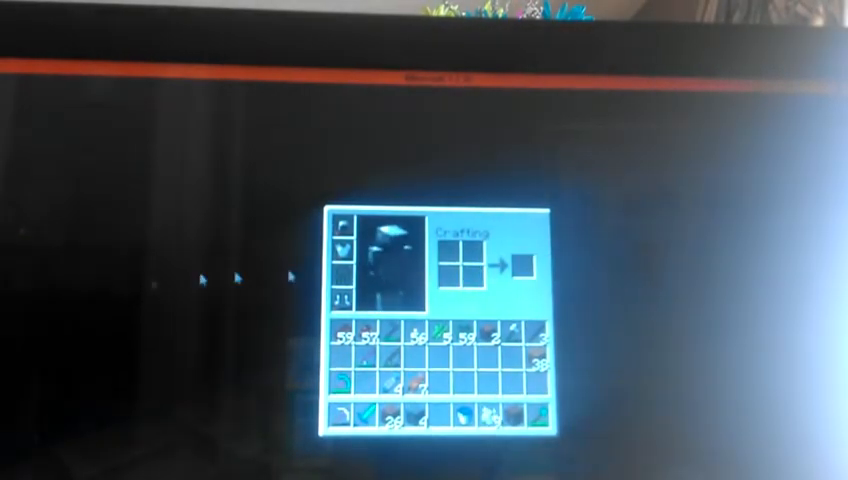
pyautogui.press('Escape')
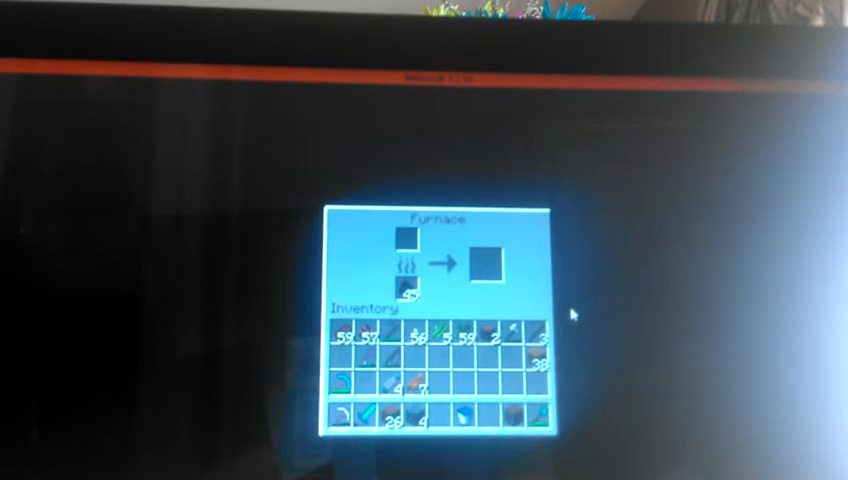
# - Close the furnace and open the large chest of tools and ingots
pyautogui.press('Escape')
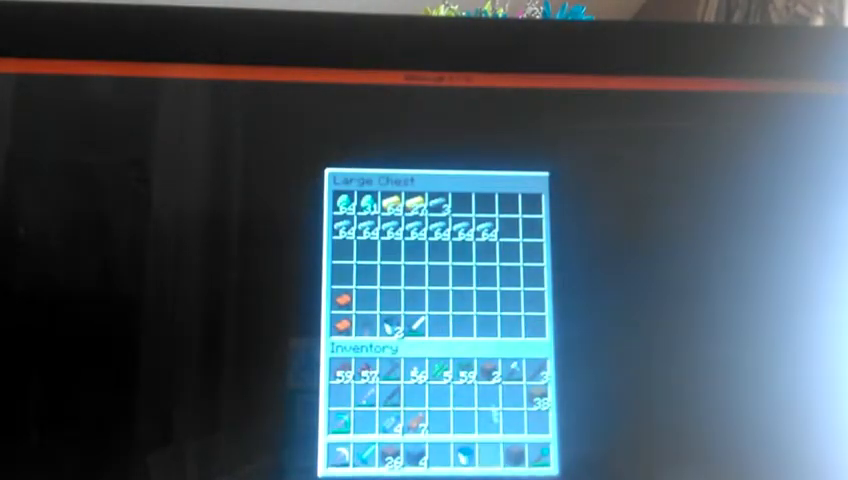
# - Close the large chest and walk back toward the base's glass panes
pyautogui.press('Escape')
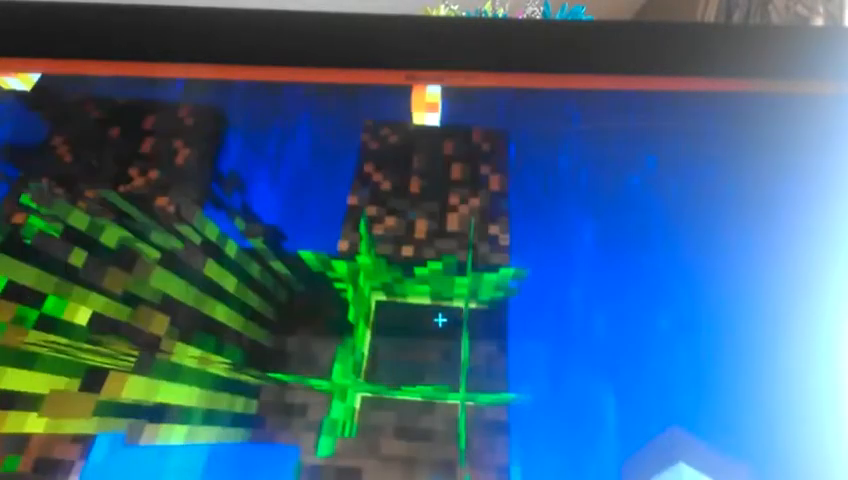
pyautogui.moveTo(424, 320)
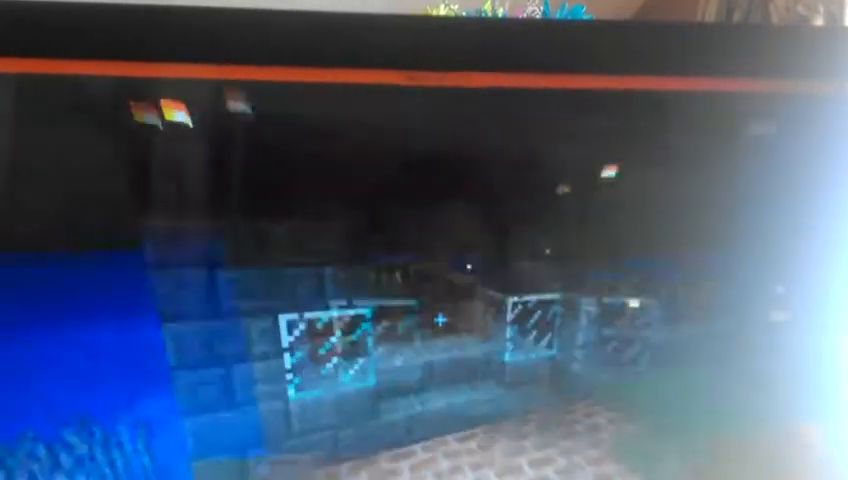
# - Open and close the crafting grid, then face the dirt patch between water walls
pyautogui.press('e')
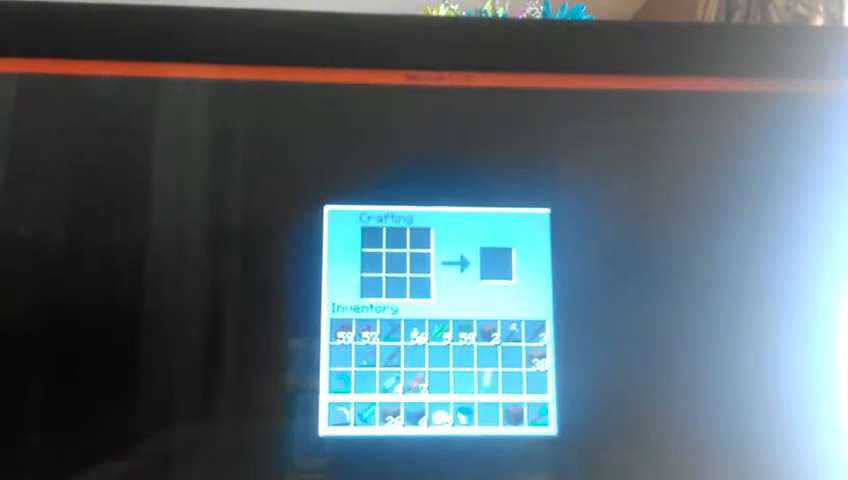
pyautogui.press('Escape')
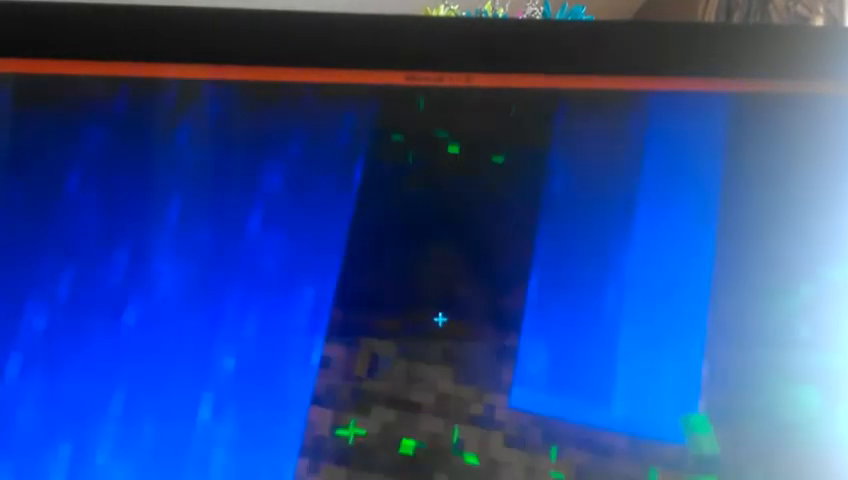
# - Check the inventory, return to the world, then reopen it to find the cooked salmon
pyautogui.press('e')
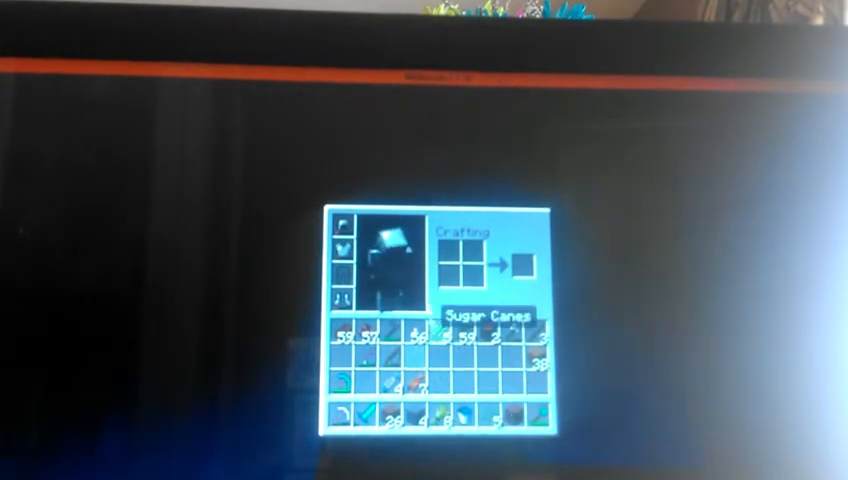
pyautogui.press('Escape')
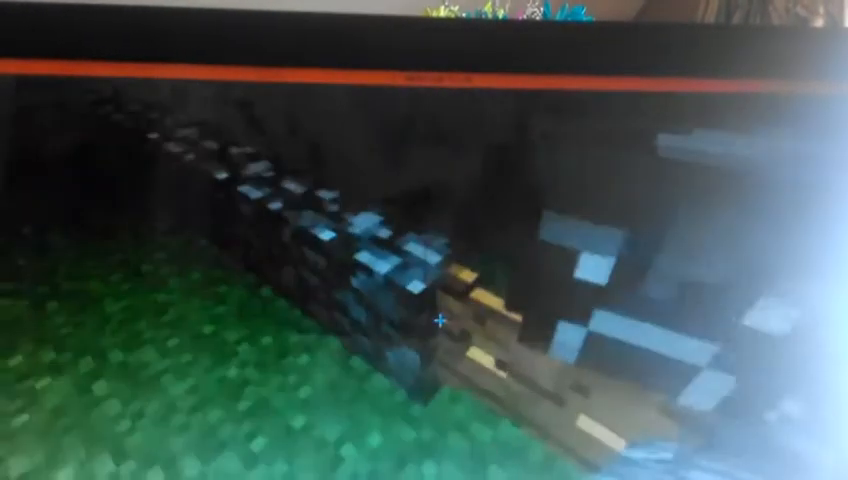
pyautogui.press('e')
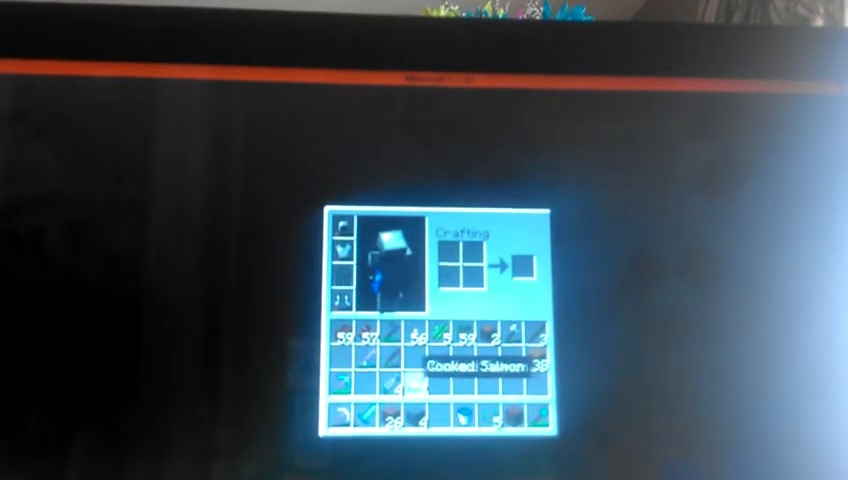